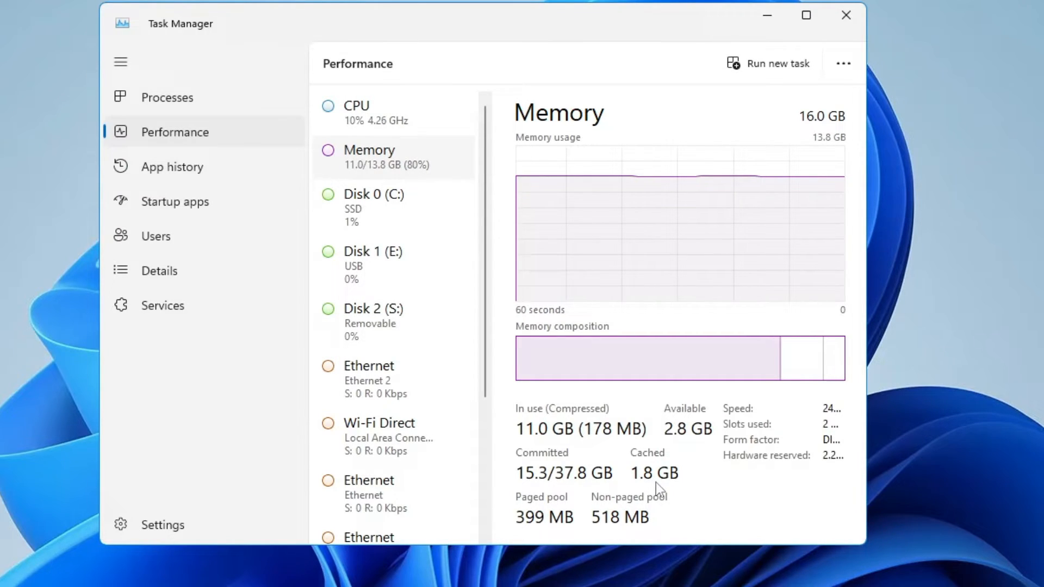
mouse_move(683, 465)
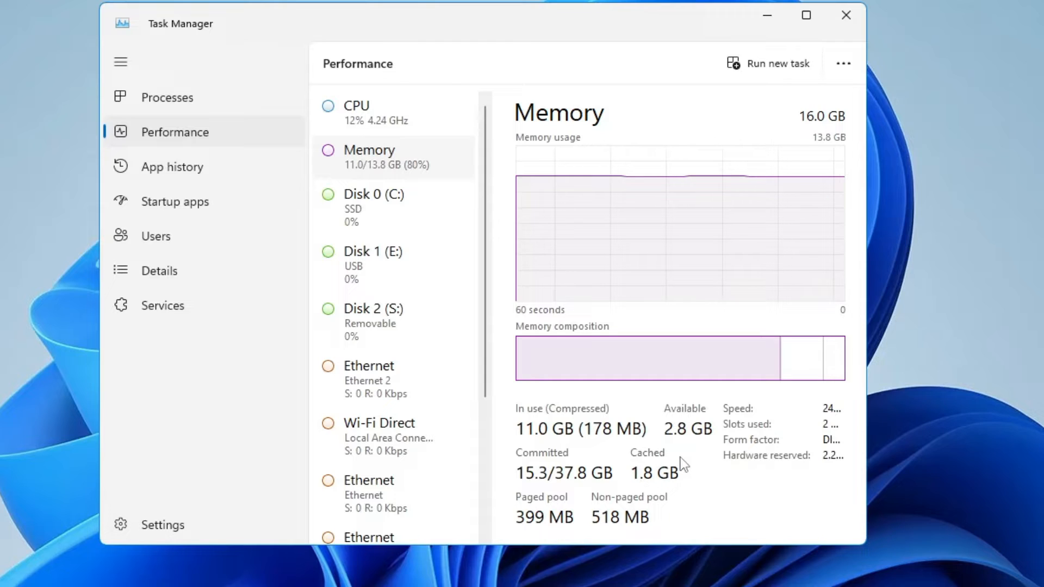
mouse_move(649, 496)
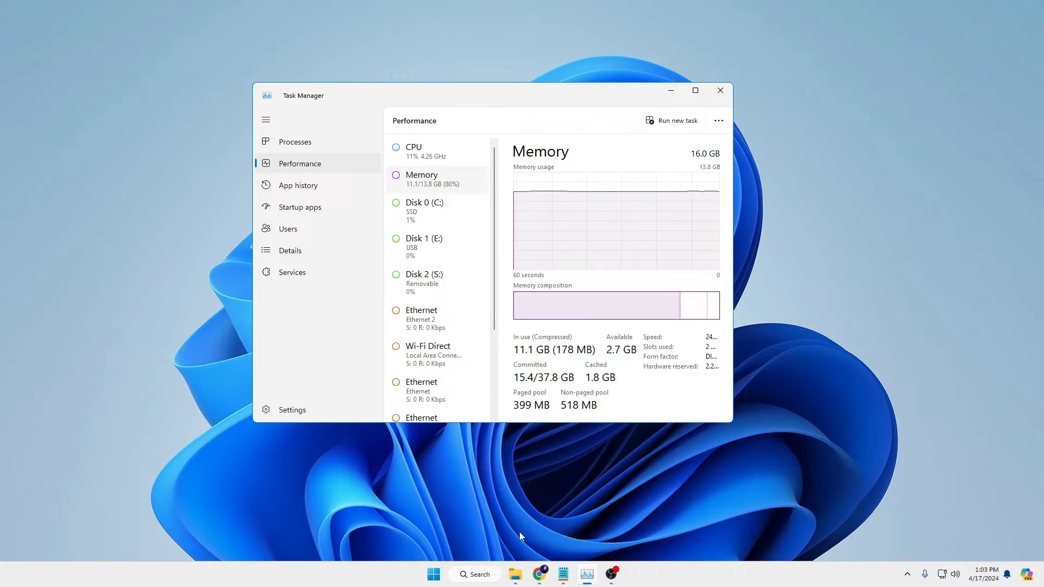
mouse_move(539, 574)
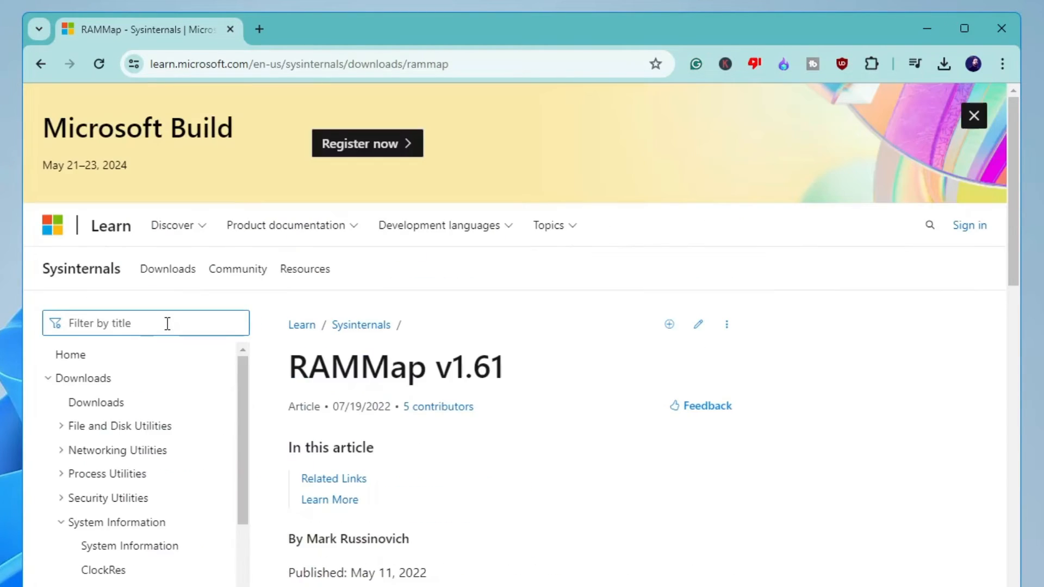
Download RAMMap.zip from the Sysinternals page and show it in the Downloads folder
scroll(down, 3)
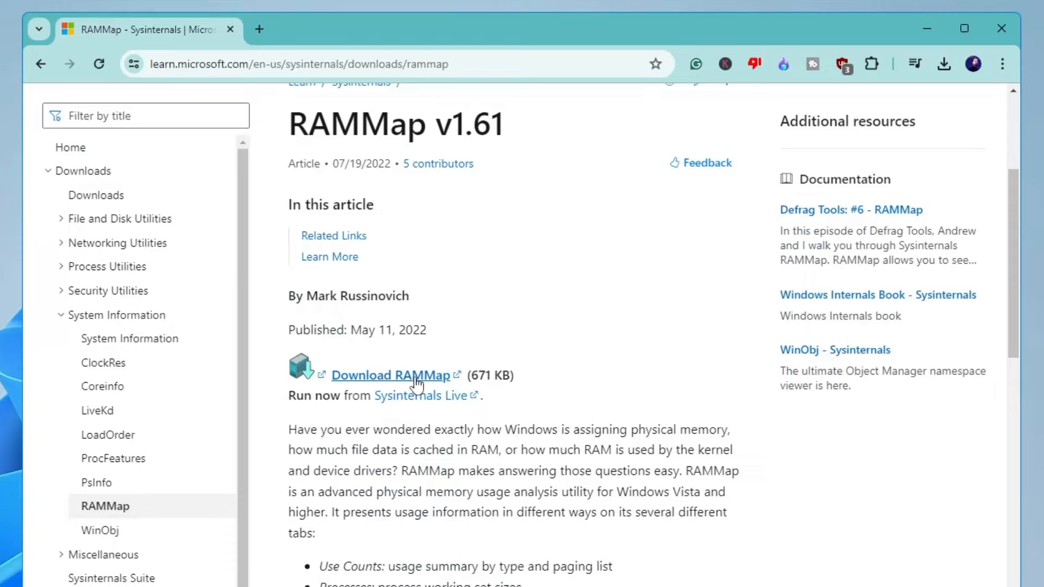
click(392, 375)
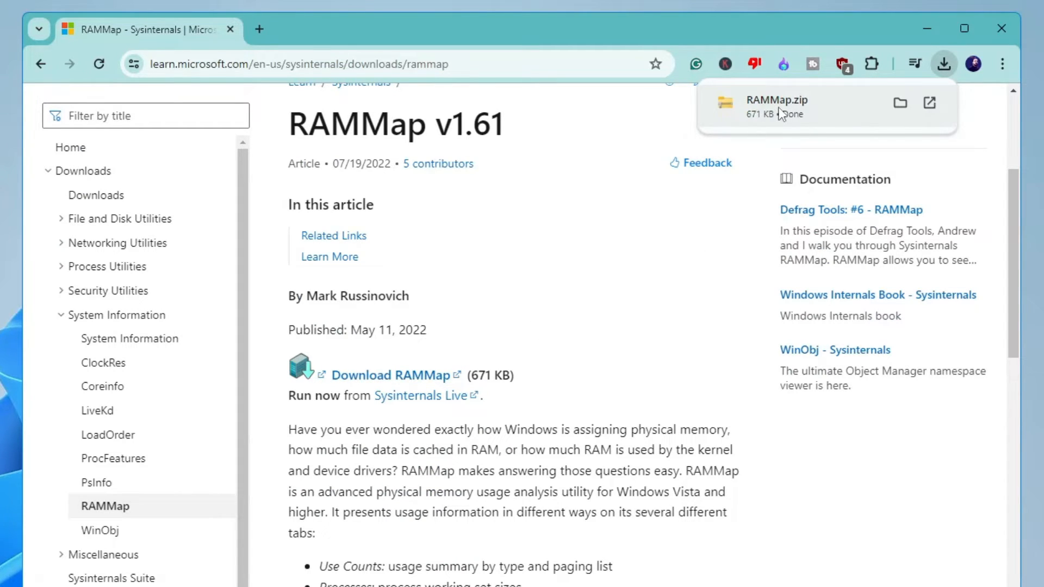
mouse_move(776, 117)
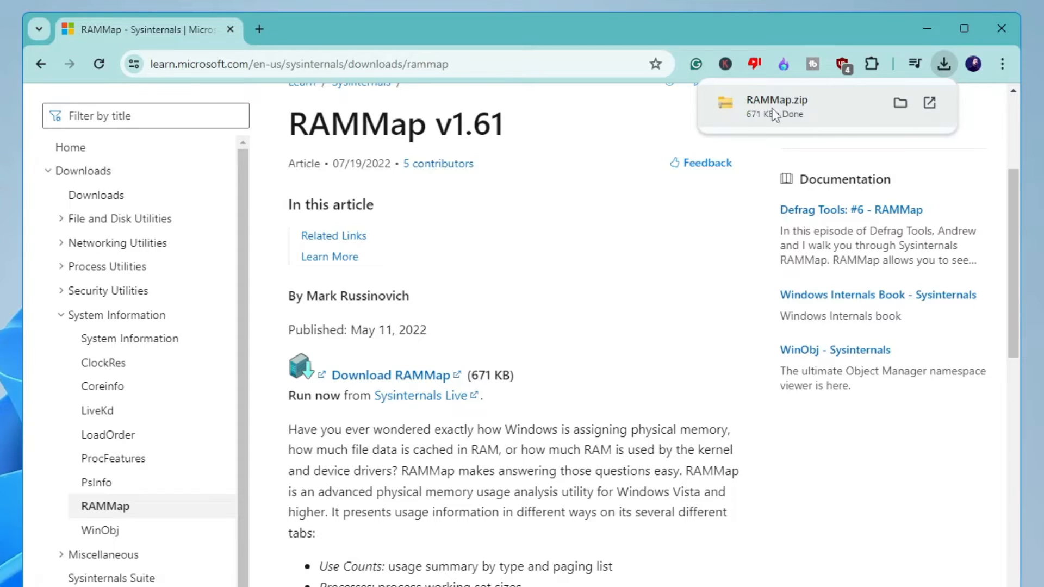
click(899, 103)
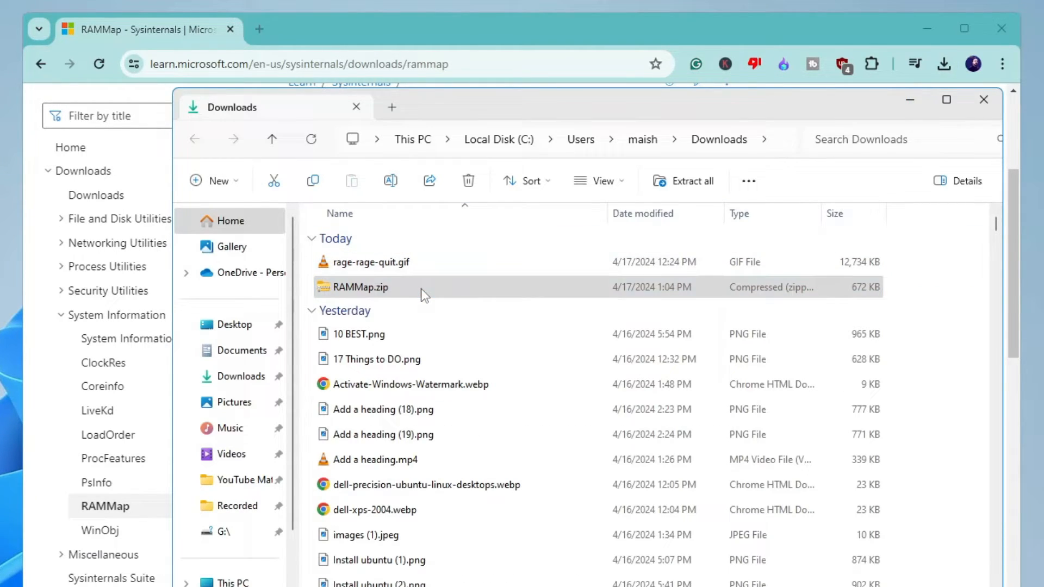
Extract RAMMap.zip into a RAMMap folder and run RAMMap.exe as administrator
click(683, 181)
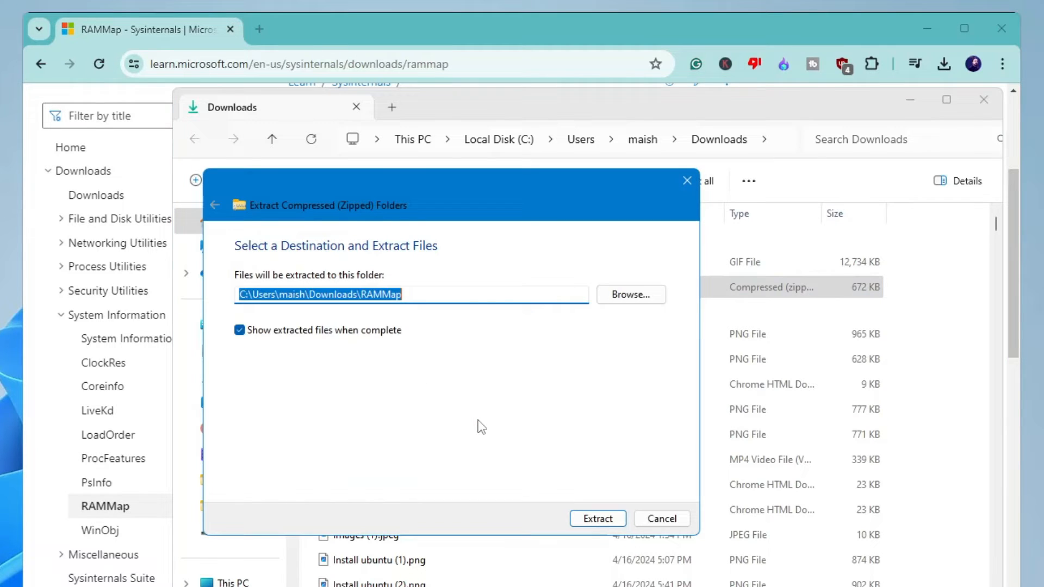
click(597, 519)
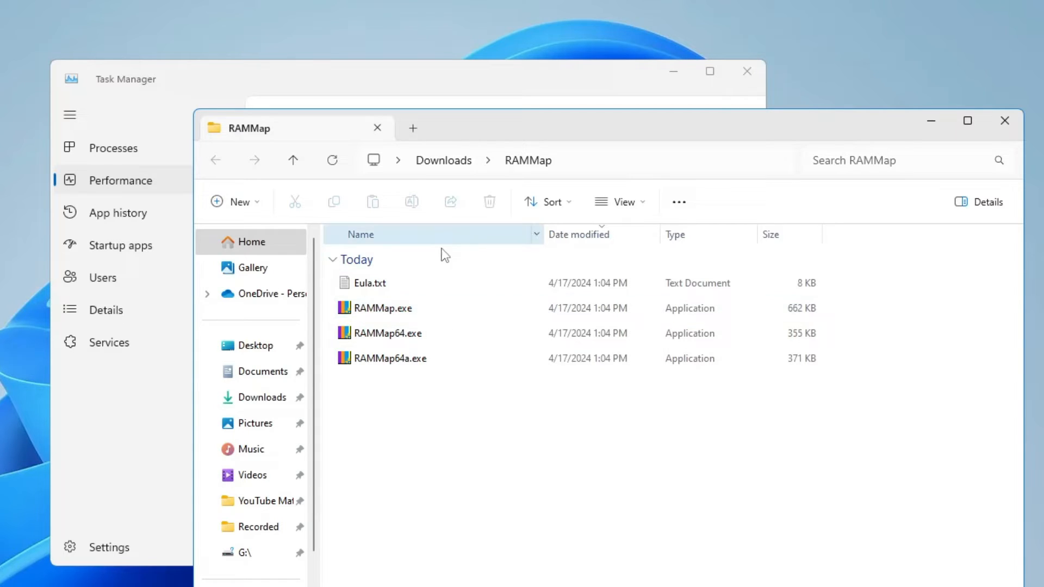
right_click(379, 307)
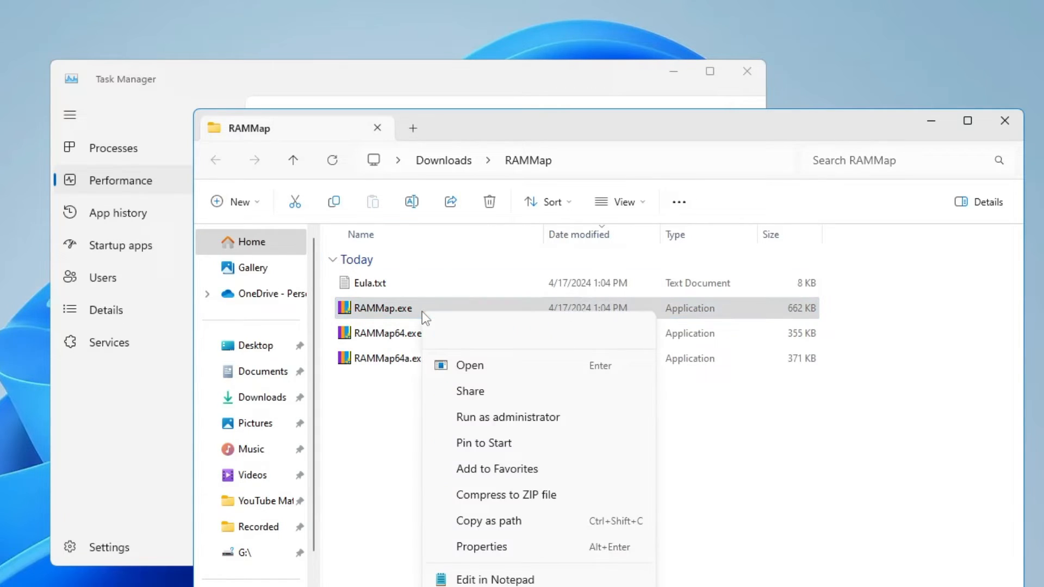
click(468, 365)
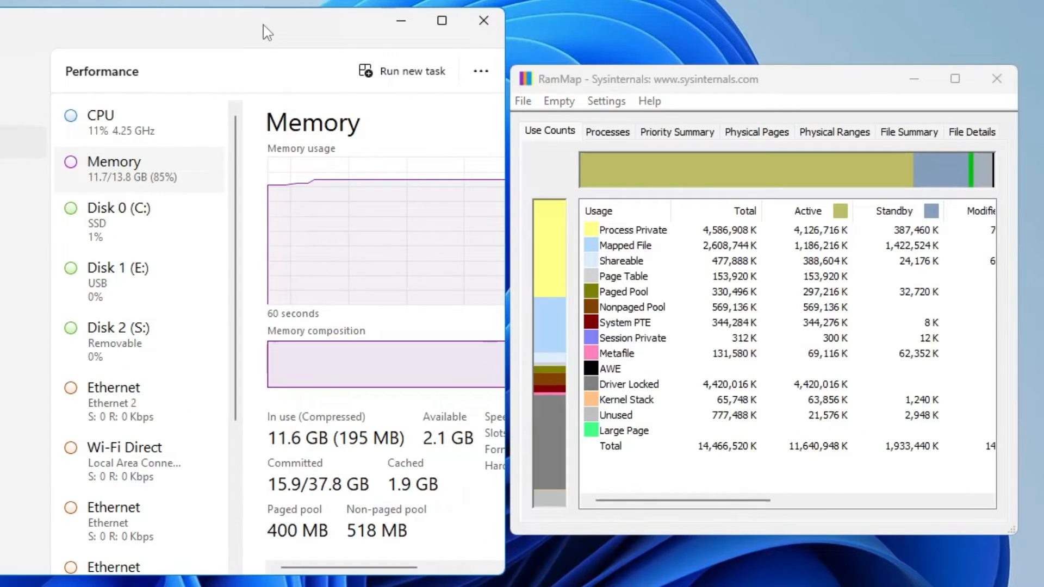
mouse_move(412, 498)
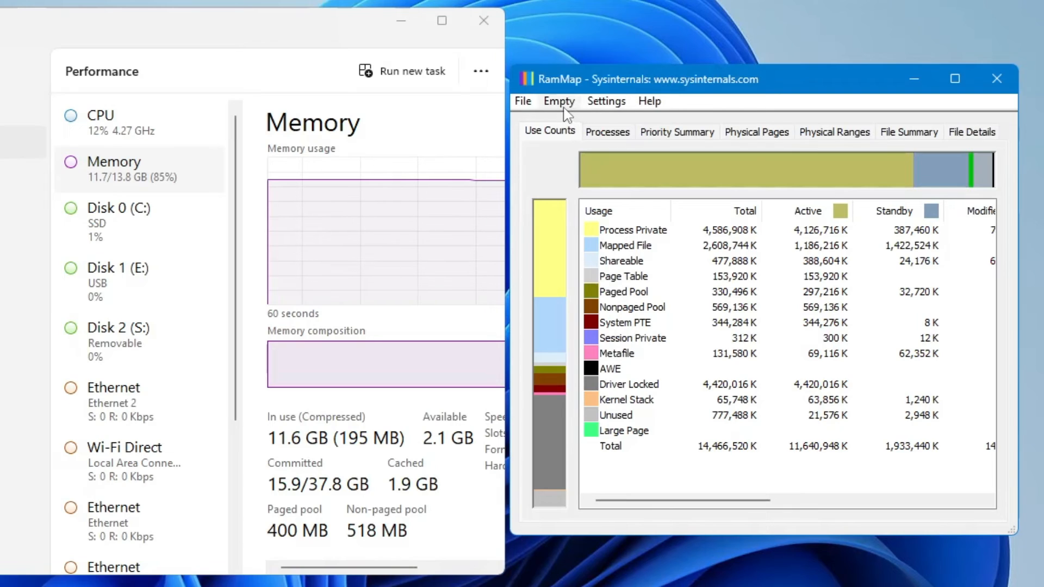
Bring up RAMMap's Empty menu listing the memory-clearing commands
click(558, 101)
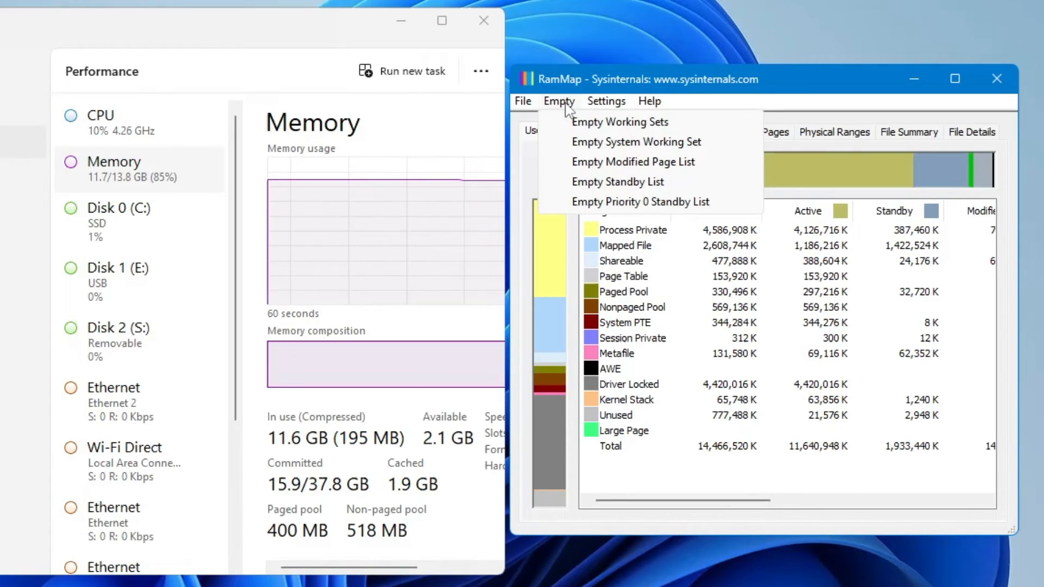
mouse_move(617, 182)
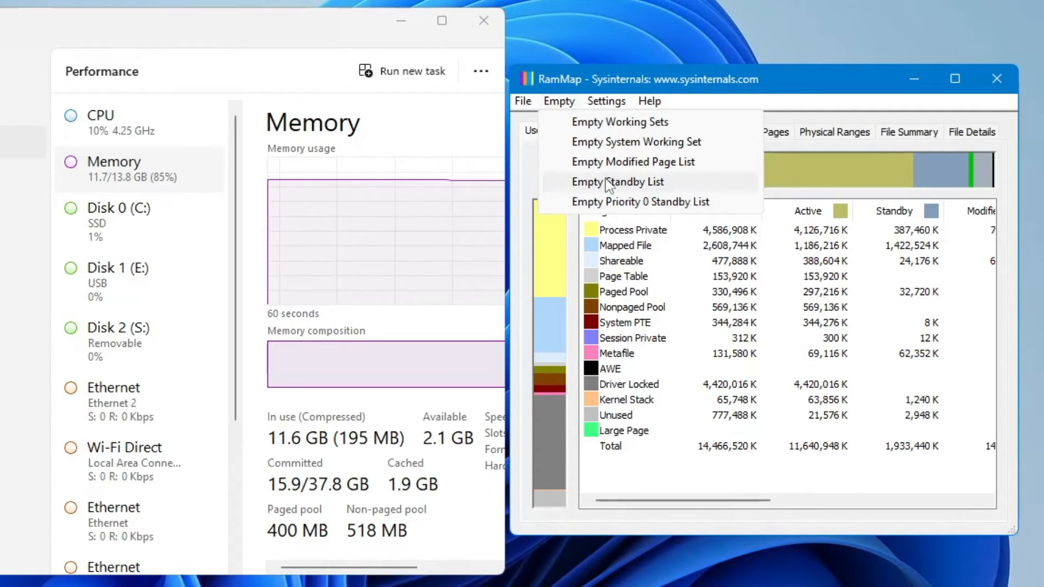
mouse_move(644, 186)
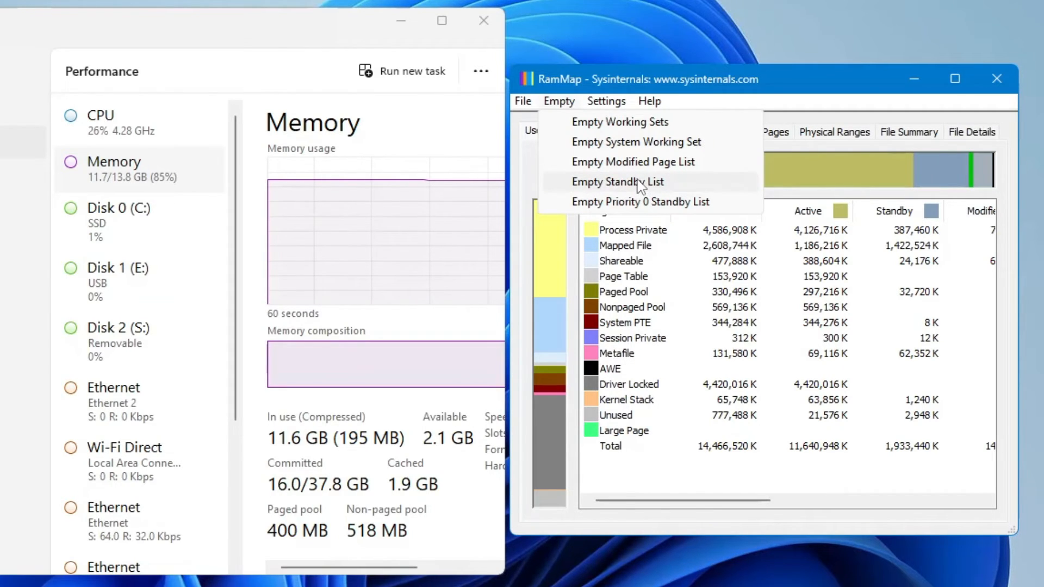
mouse_move(404, 473)
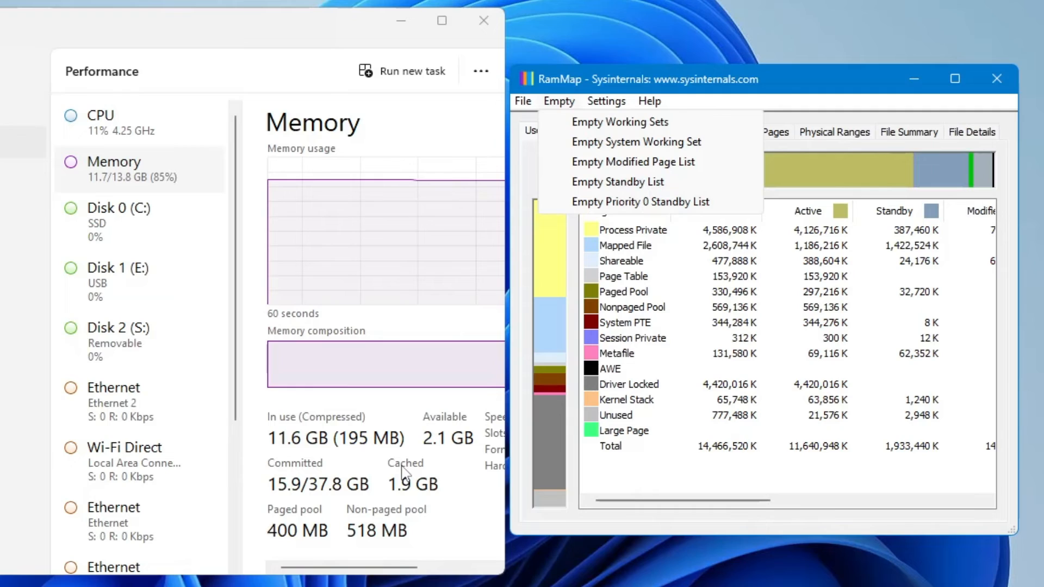
mouse_move(421, 495)
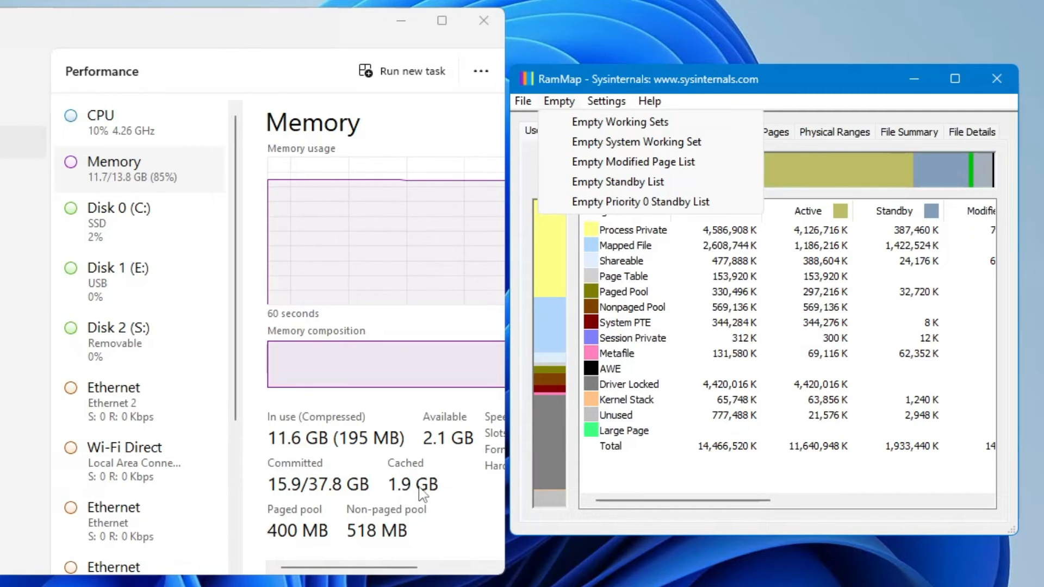
mouse_move(649, 208)
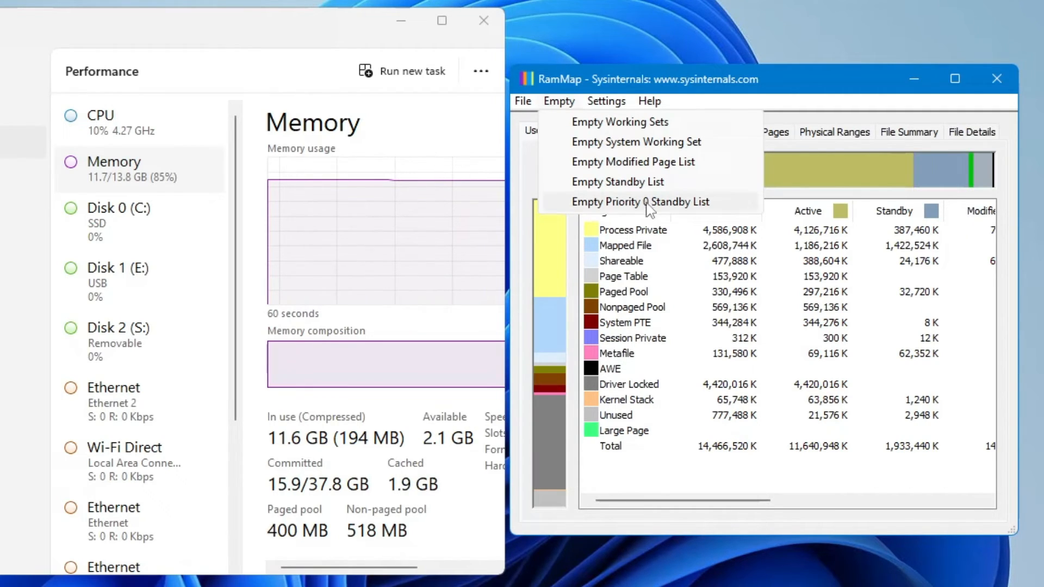
Empty the standby list, confirm cached memory drops to about 73 MB, and minimize Task Manager
click(641, 202)
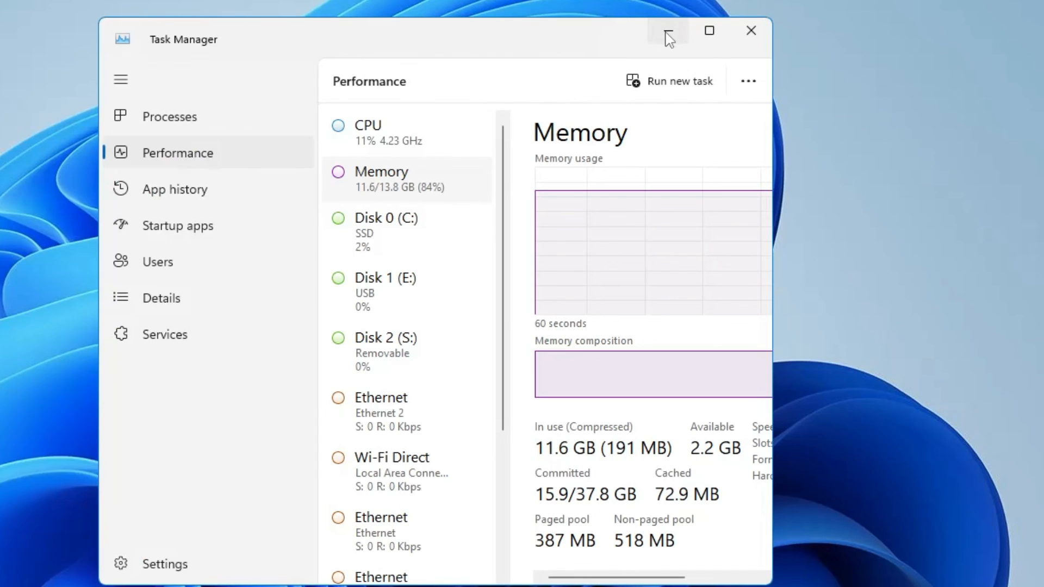
mouse_move(667, 34)
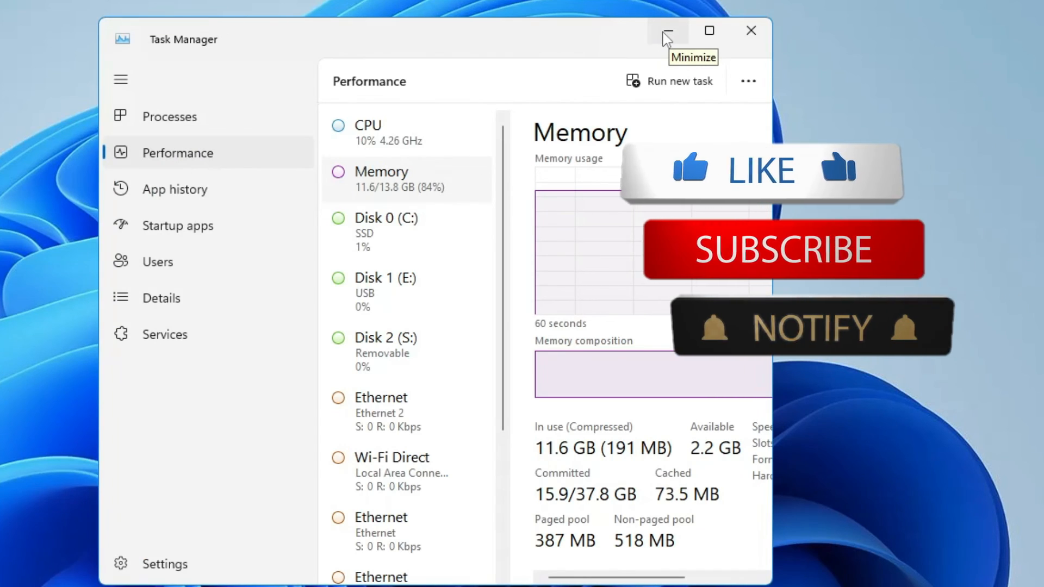
click(667, 30)
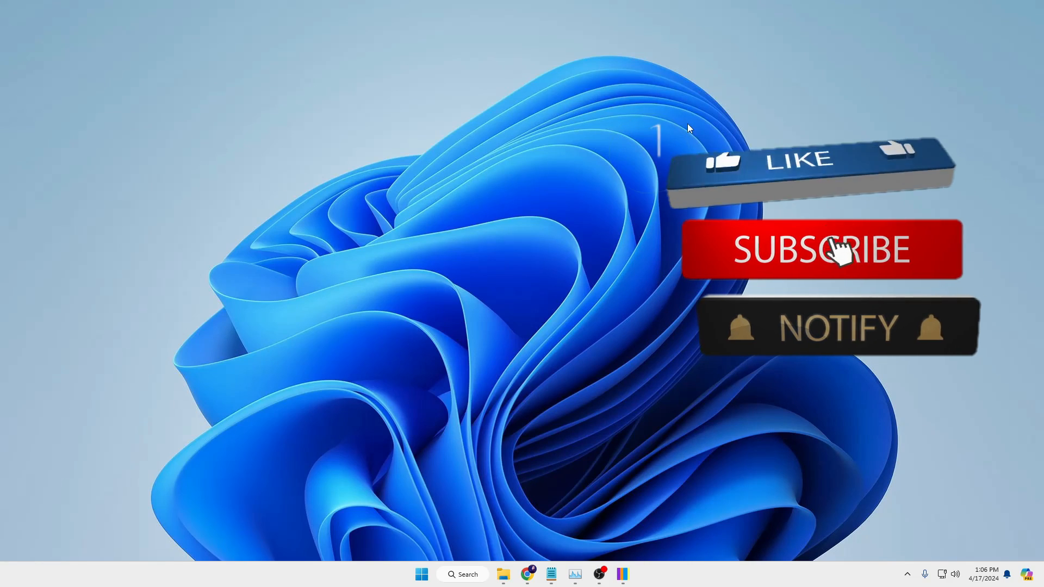